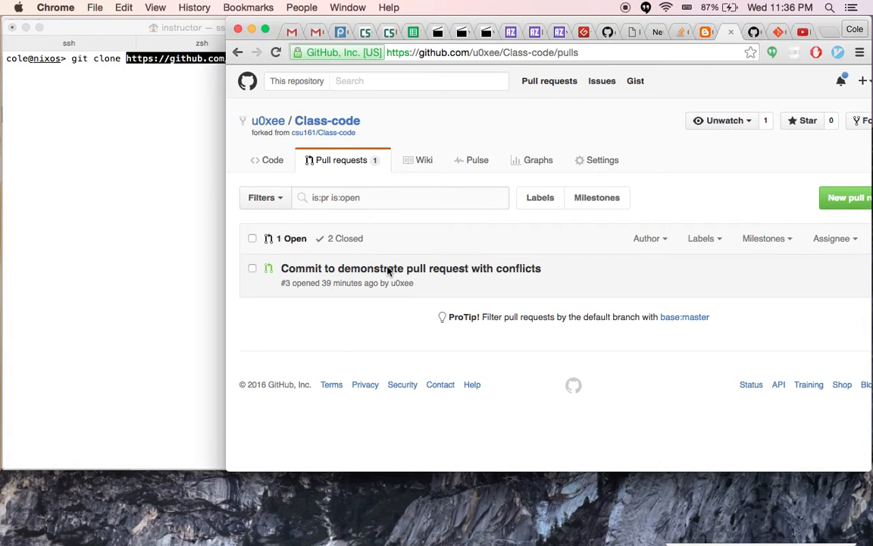
- View conflicting pull request #3 and reveal its 'Use the command line' checkout and merge instructions
{"action": "left_click", "coordinate": [410, 268]}
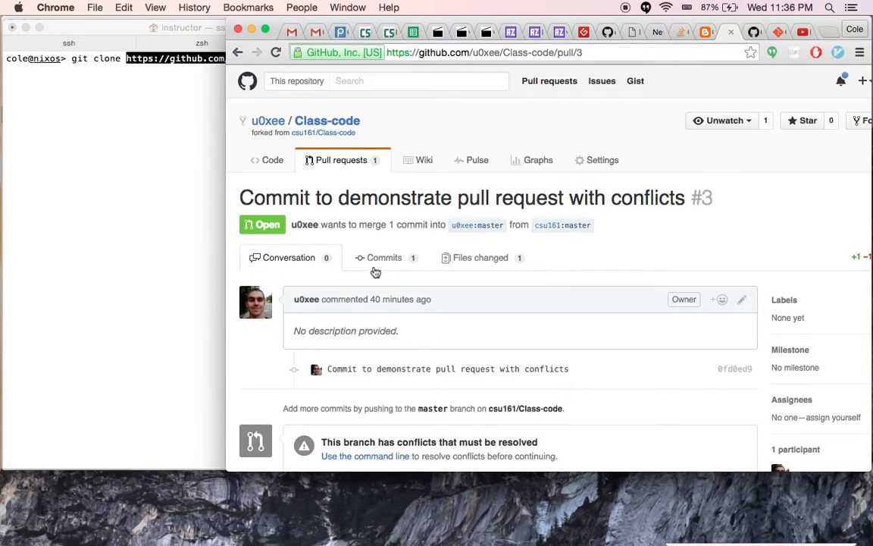
{"action": "scroll", "scroll_direction": "down", "scroll_amount": 3}
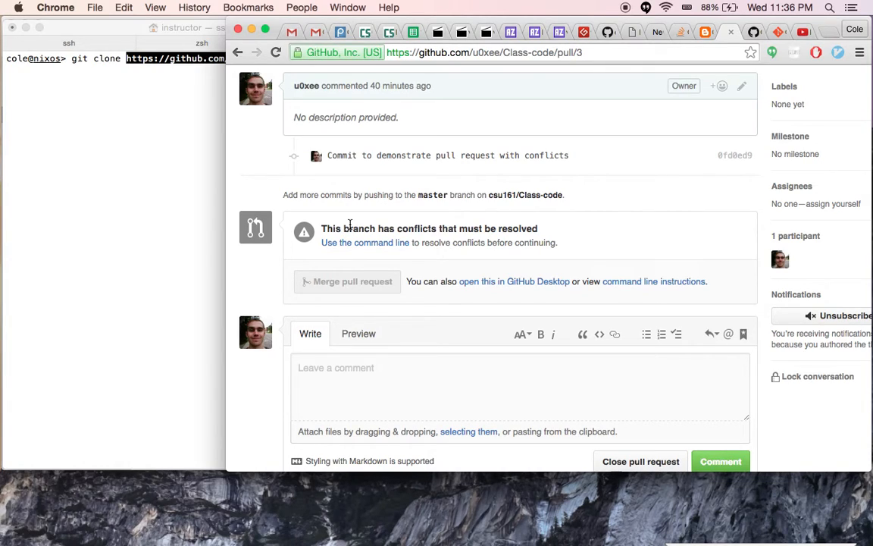
{"action": "mouse_move", "coordinate": [360, 242]}
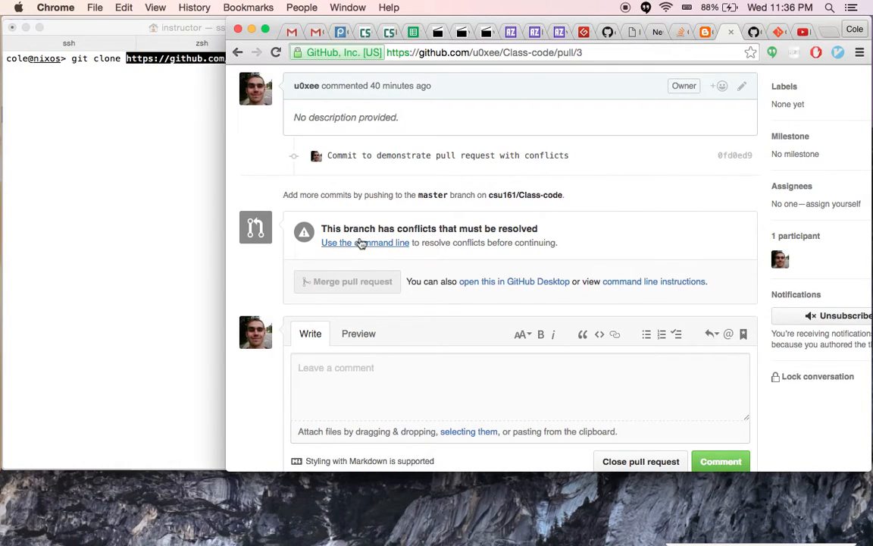
{"action": "left_click", "coordinate": [365, 242]}
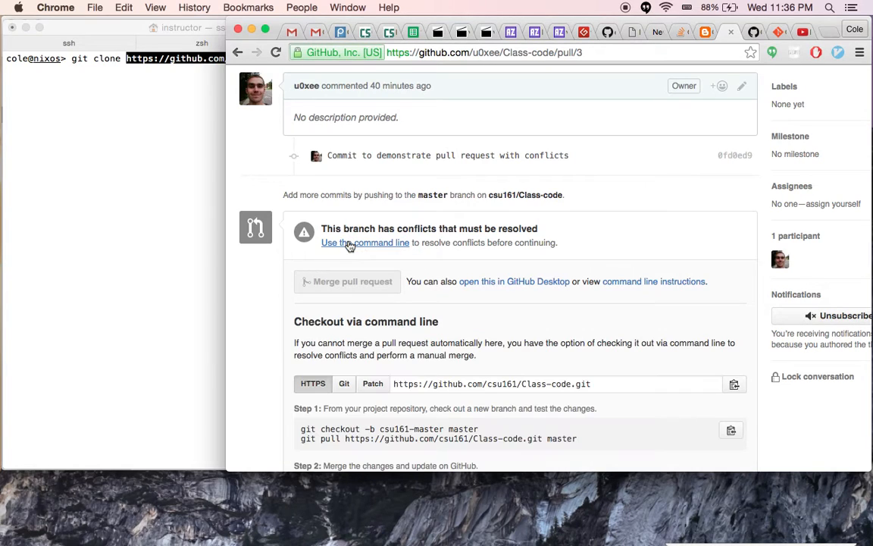
{"action": "scroll", "scroll_direction": "down", "scroll_amount": 3}
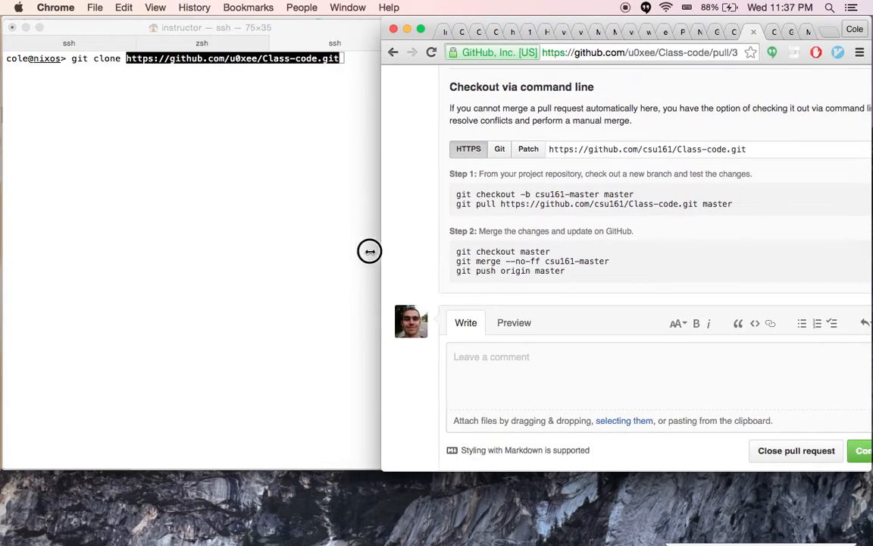
- Enter the cloned Class-code repository and confirm with git status that master is clean
{"action": "left_click", "coordinate": [265, 219]}
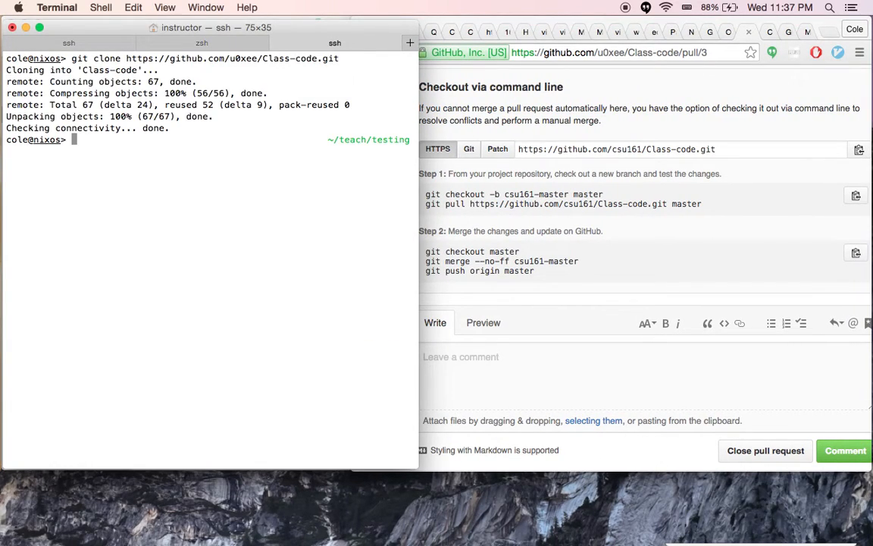
{"action": "type", "text": "cd"}
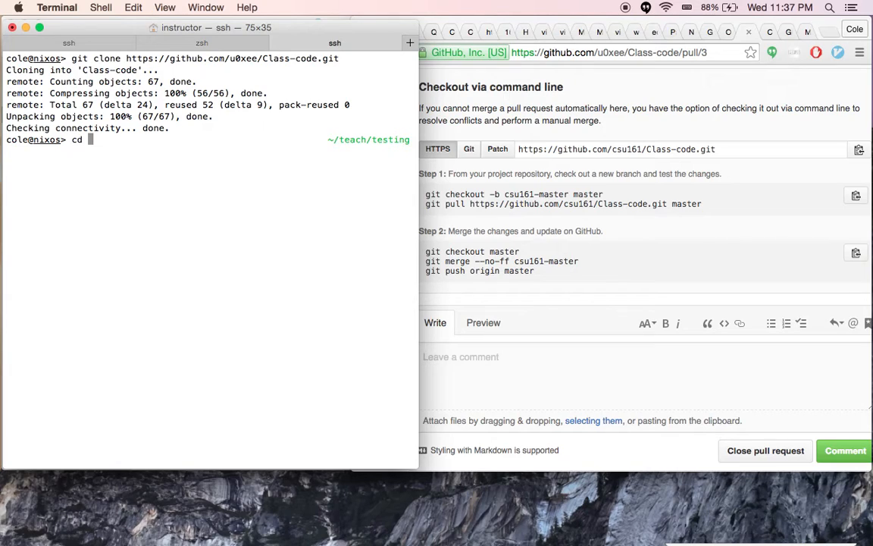
{"action": "type", "text": "Class-code"}
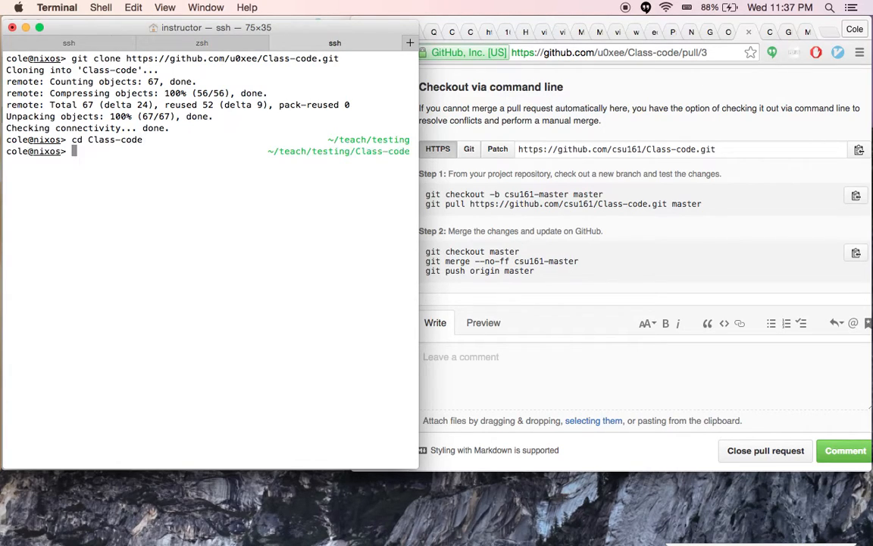
{"action": "type", "text": "git status"}
{"action": "type", "text": "git checkout -b"}
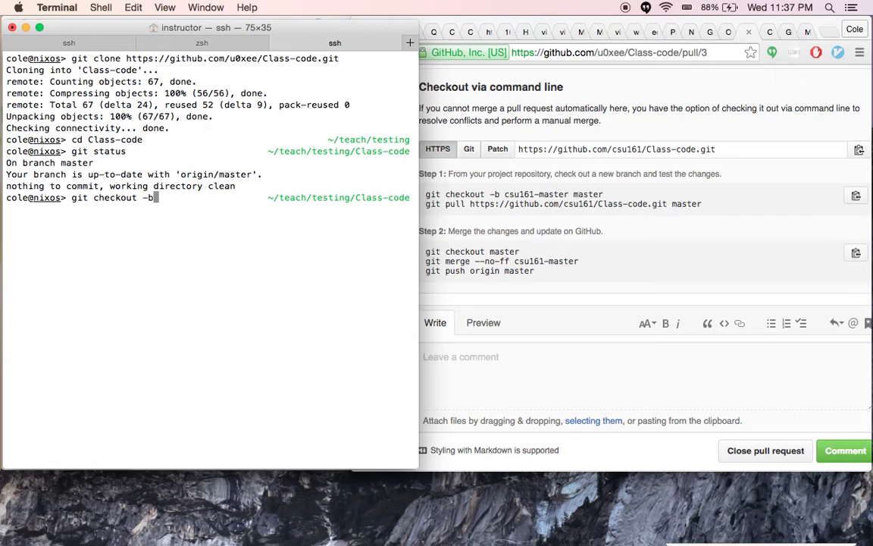
- Create and check out a new branch csu161-master based on master
{"action": "type", "text": "csu"}
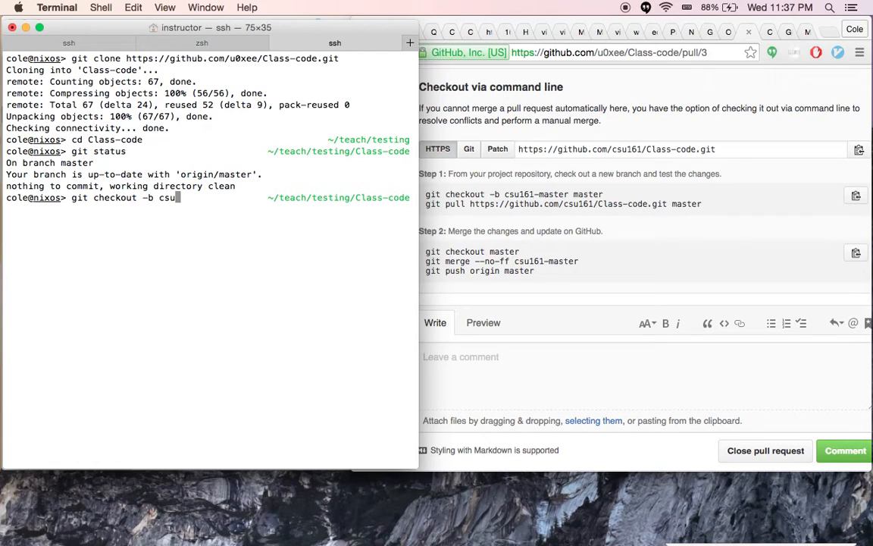
{"action": "type", "text": "161"}
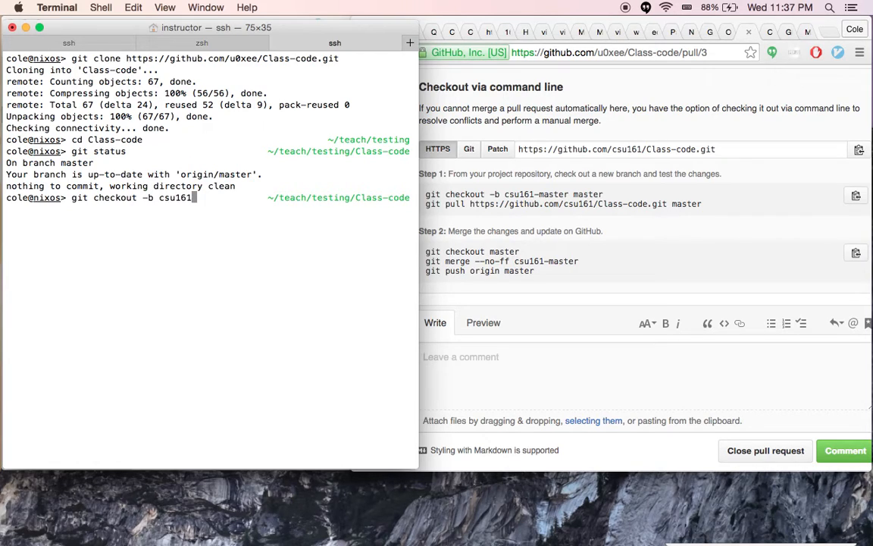
{"action": "type", "text": "-master"}
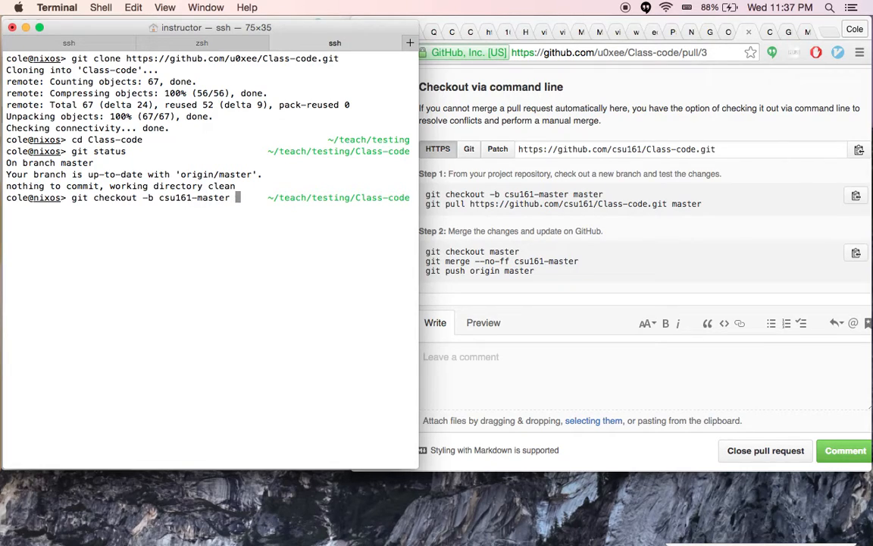
{"action": "type", "text": "master"}
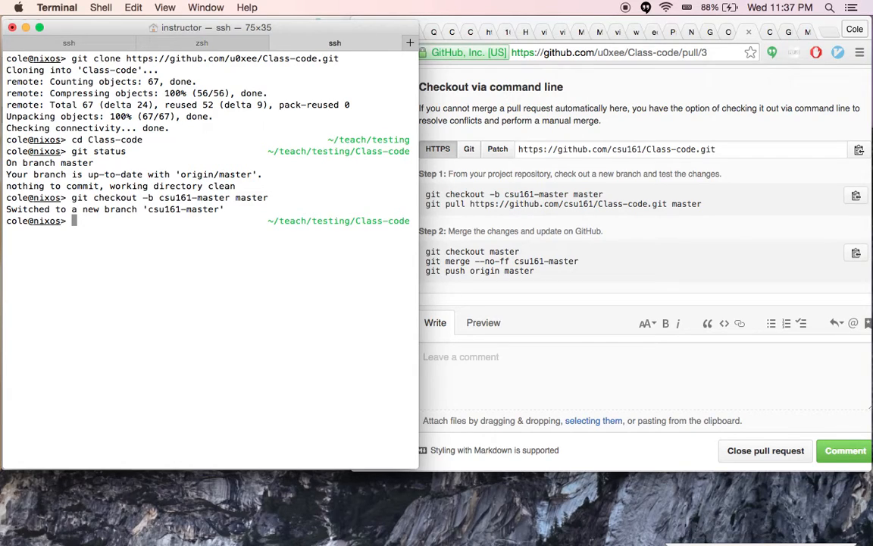
- Pull csu161's master, note the merge conflict in StringArrayPair.java, and move into june-22
{"action": "type", "text": "git pull https://github.com/csu161/Class-code.git"}
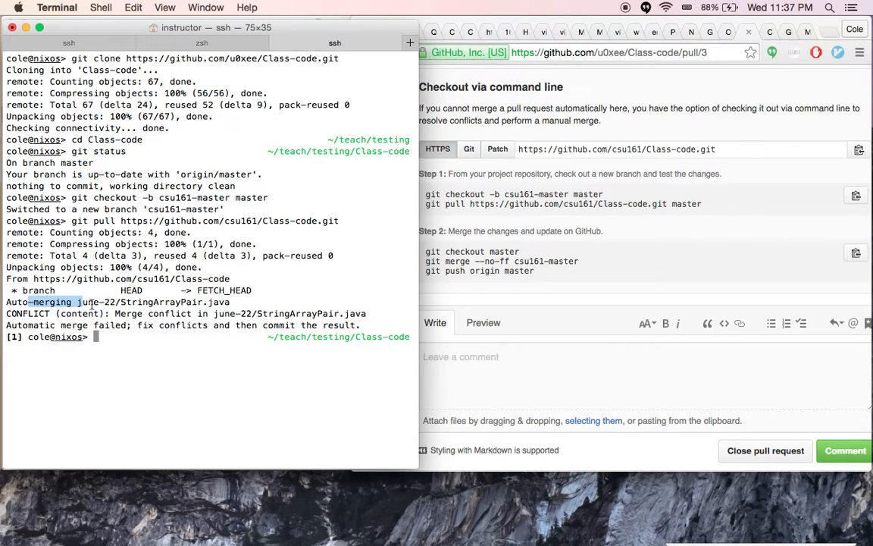
{"action": "left_click_drag", "start_coordinate": [106, 312], "coordinate": [285, 313]}
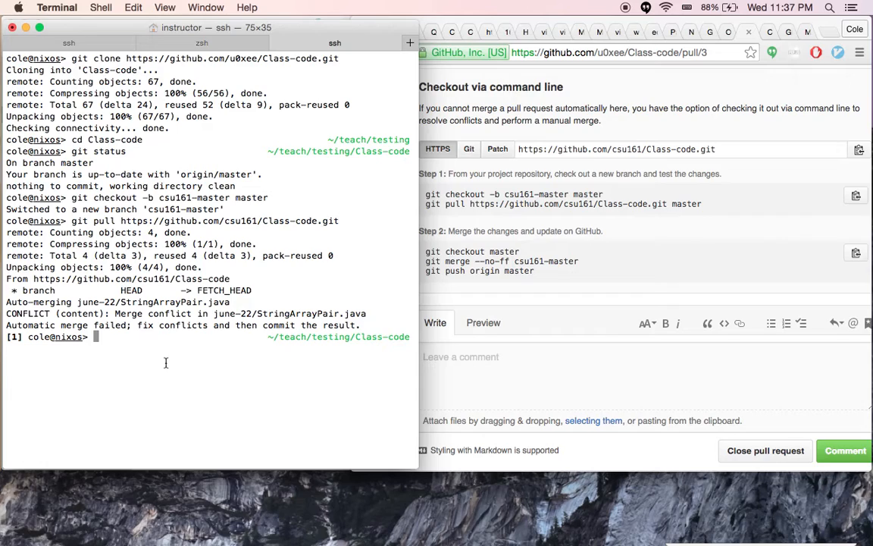
{"action": "type", "text": "cd"}
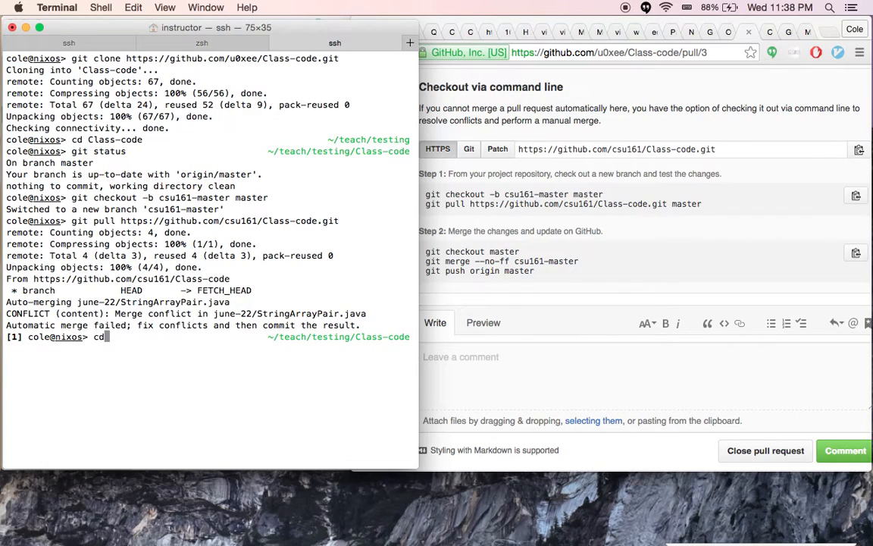
{"action": "type", "text": "june-22"}
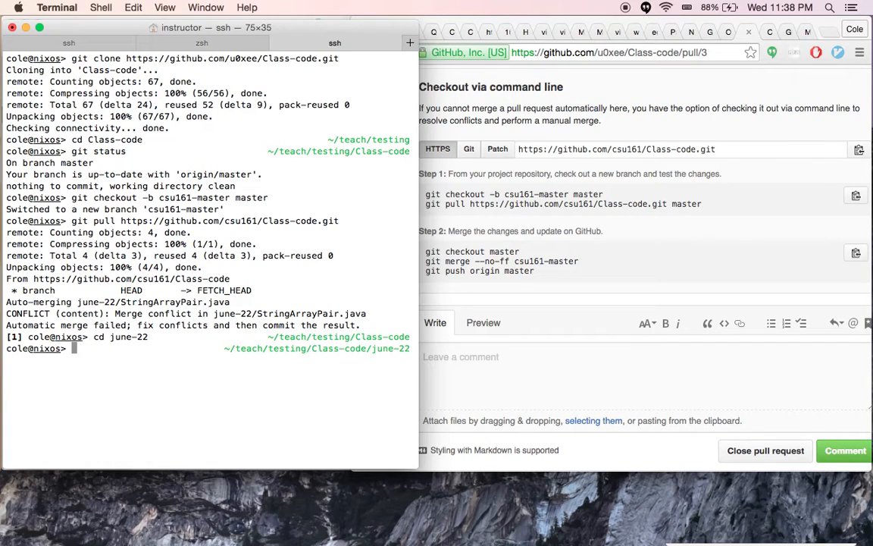
{"action": "type", "text": "nvim S"}
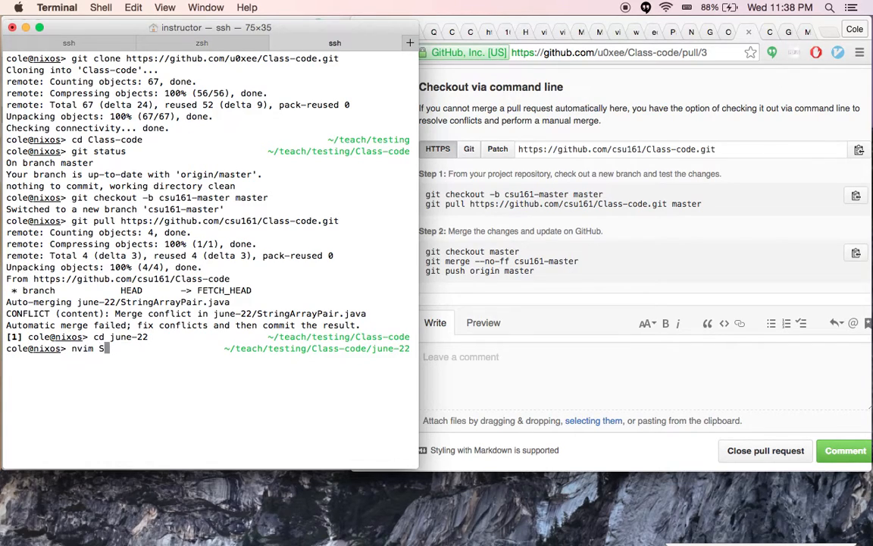
- Edit StringArrayPair.java in nvim to keep only the "World!" line, then save and quit with :wq
{"action": "type", "text": "tringArrayPair.java"}
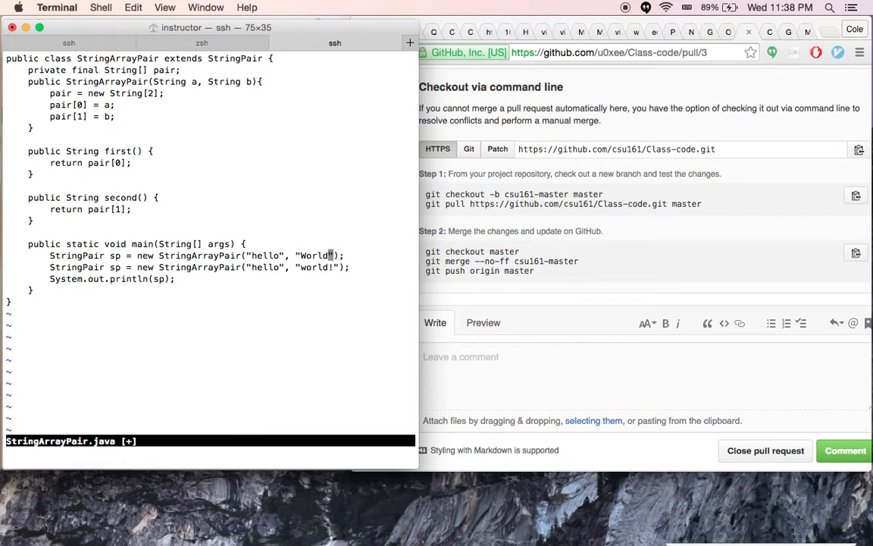
{"action": "type", "text": "!"}
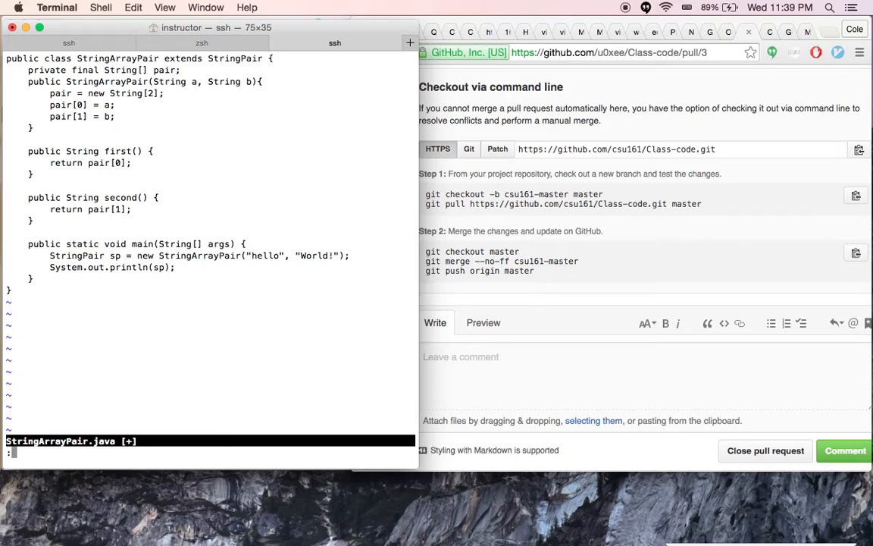
{"action": "type", "text": ":wq"}
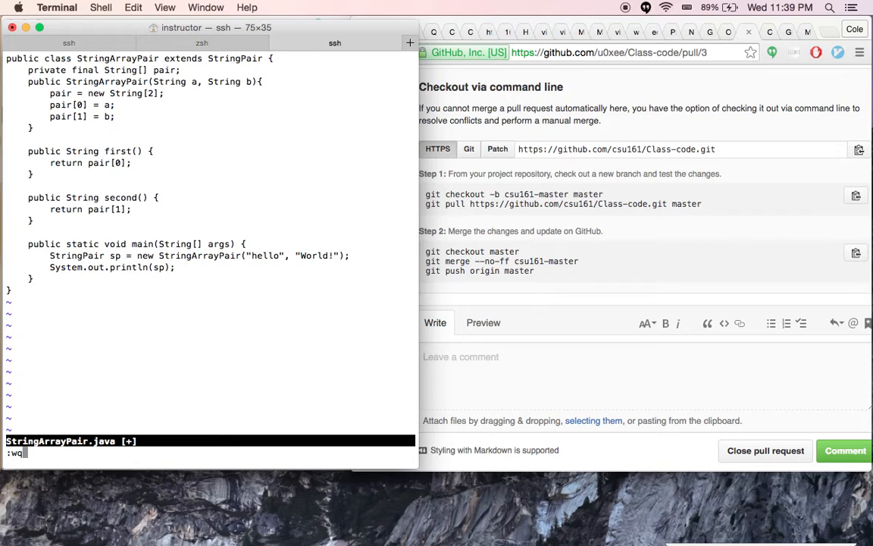
{"action": "key", "text": "enter"}
{"action": "type", "text": "git status"}
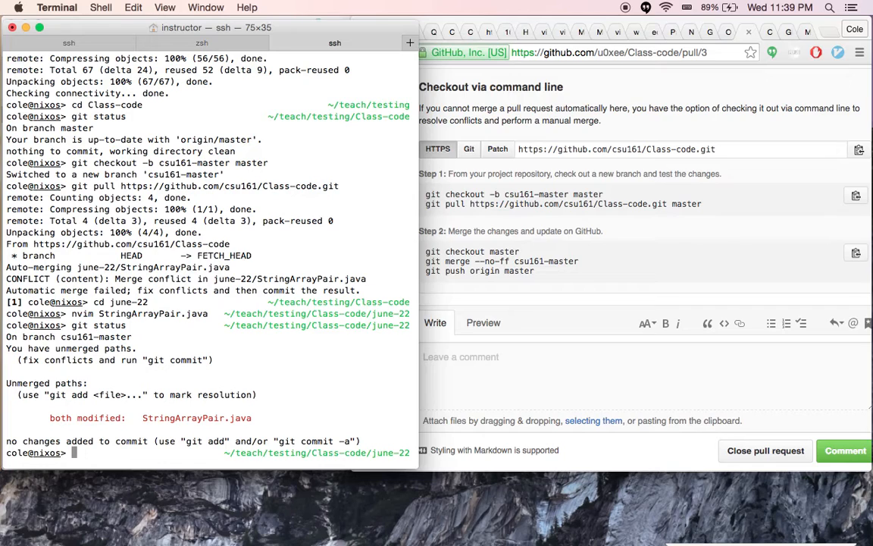
- Stage StringArrayPair.java with git add and commit the merge with the default message
{"action": "type", "text": "git add StringArrayPair.java"}
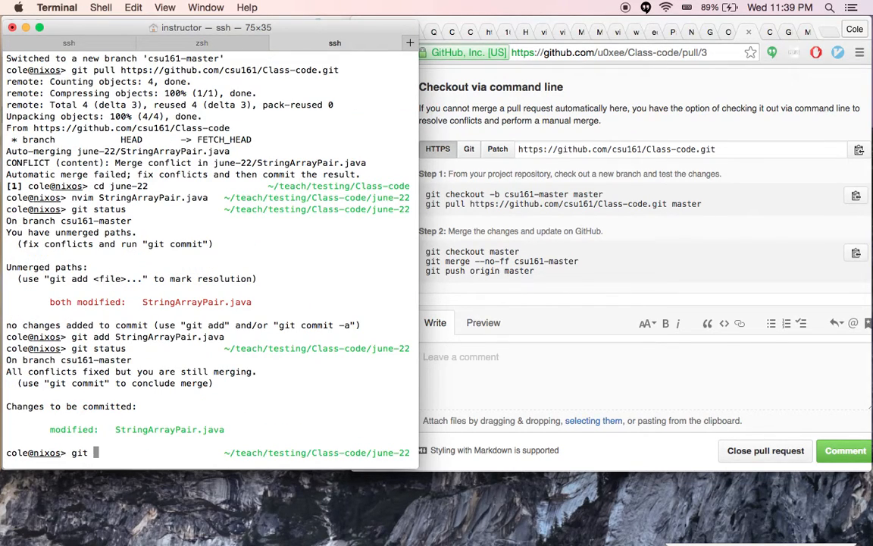
{"action": "type", "text": "commit"}
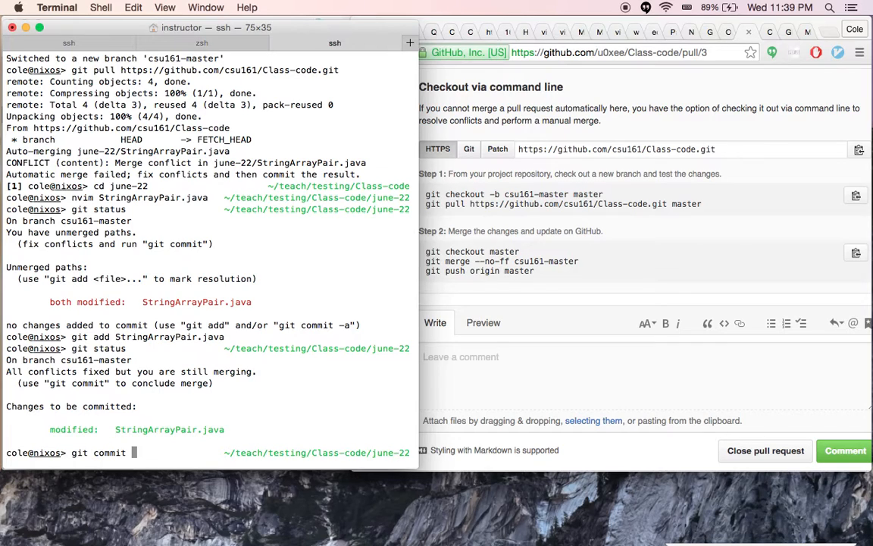
{"action": "key", "text": "enter"}
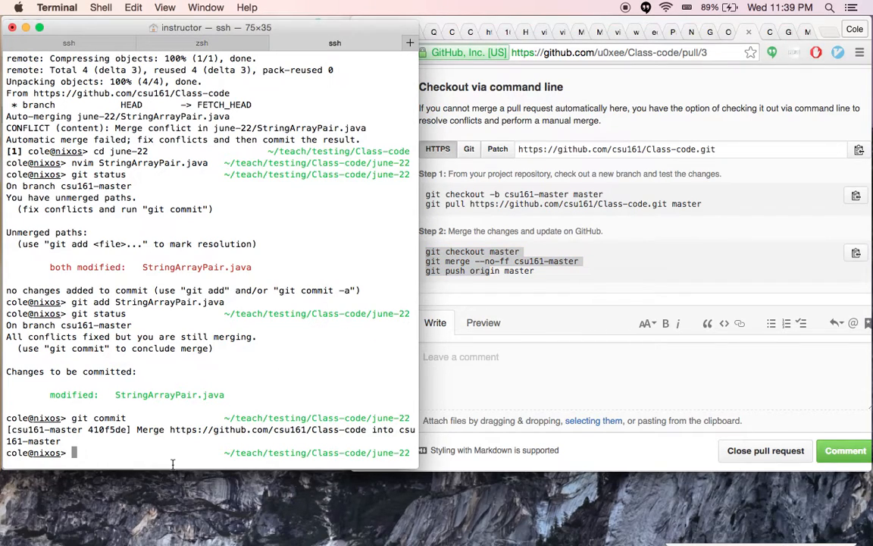
- Check out master and run git merge --no-ff csu161-master
{"action": "type", "text": "git checkout master"}
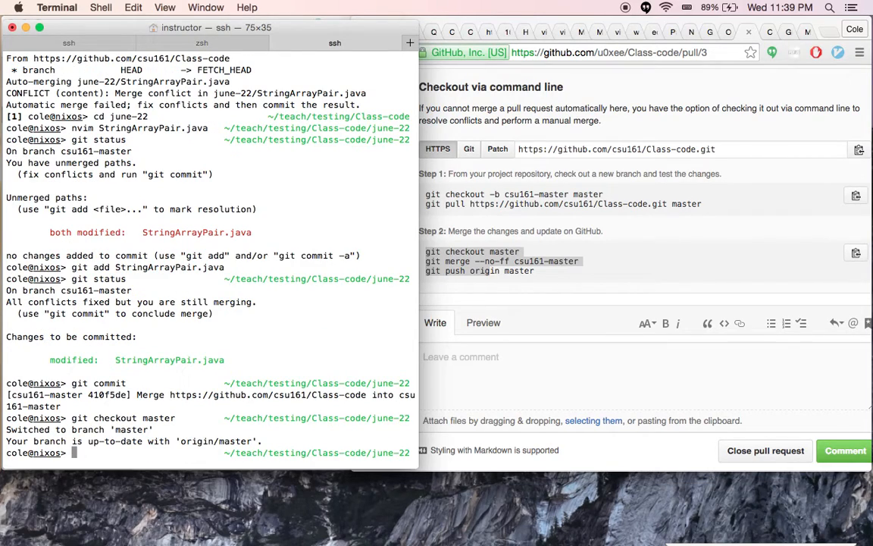
{"action": "type", "text": "git g"}
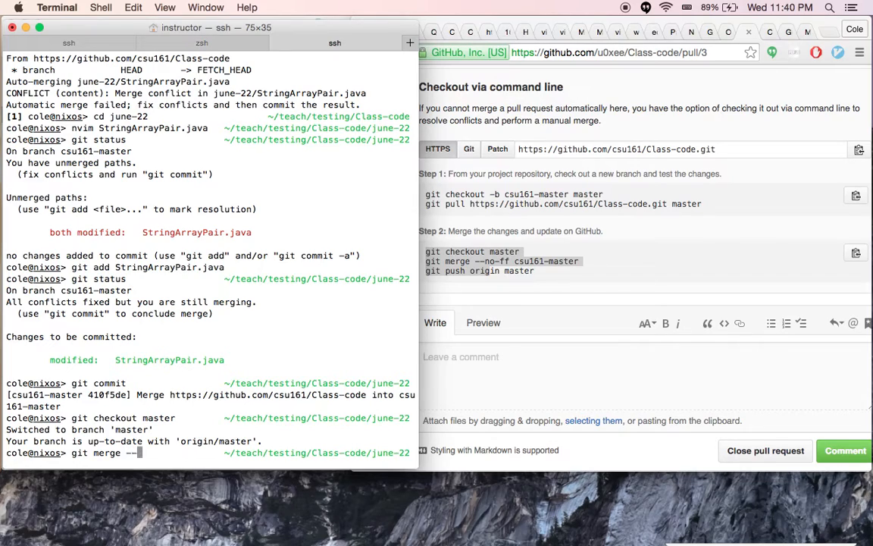
{"action": "type", "text": "no-ff"}
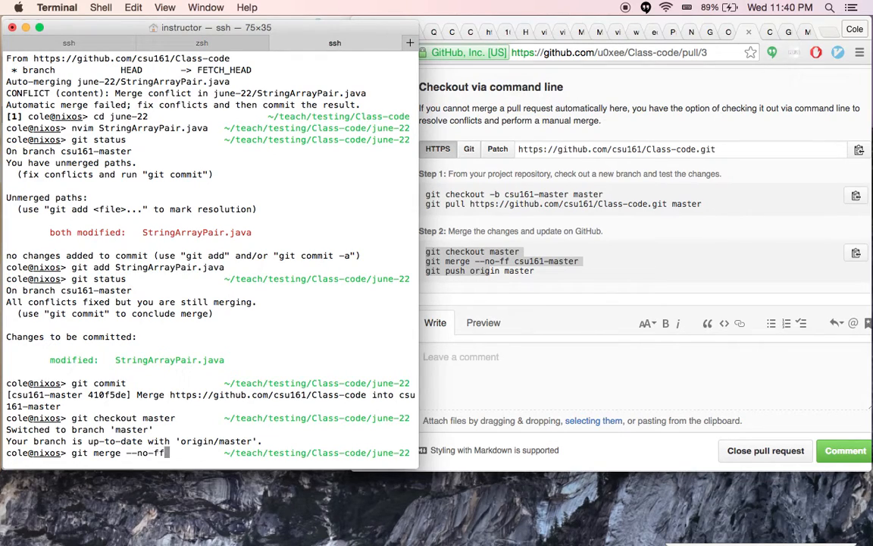
{"action": "type", "text": "csu161-master"}
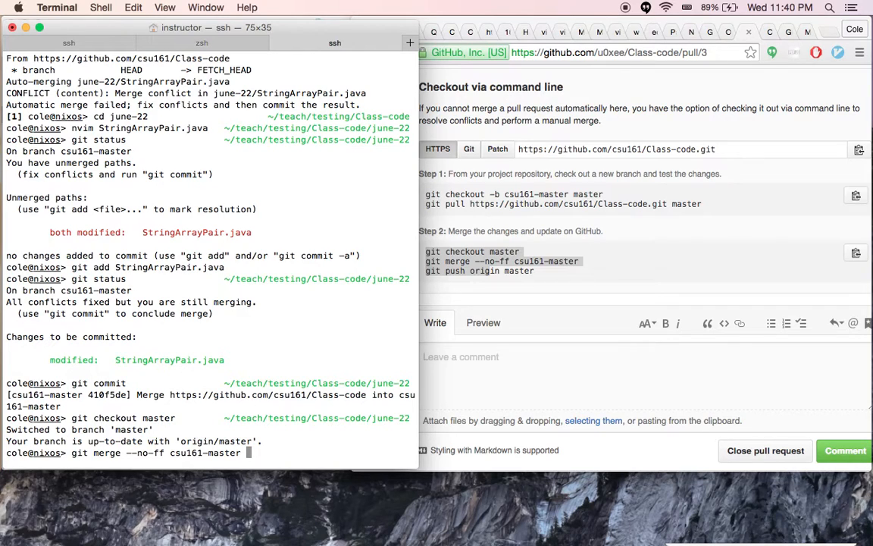
{"action": "key", "text": "enter"}
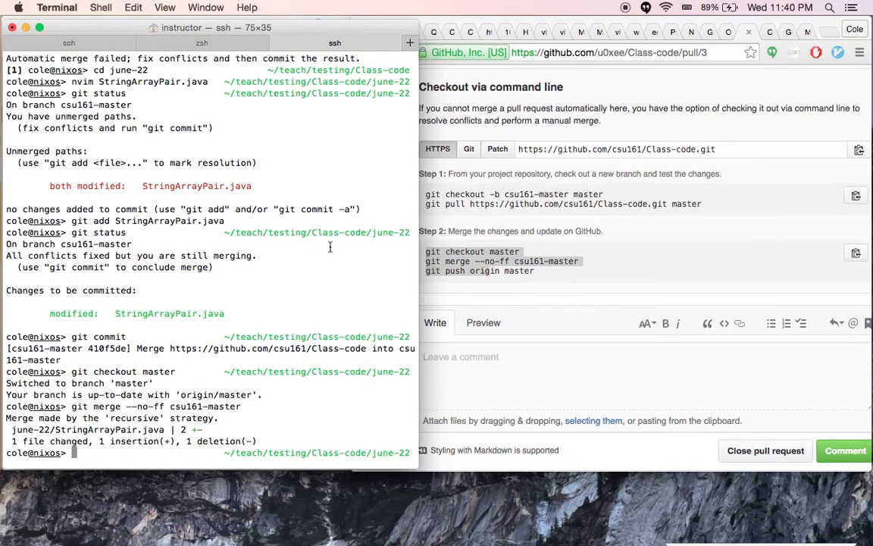
{"action": "mouse_move", "coordinate": [446, 279]}
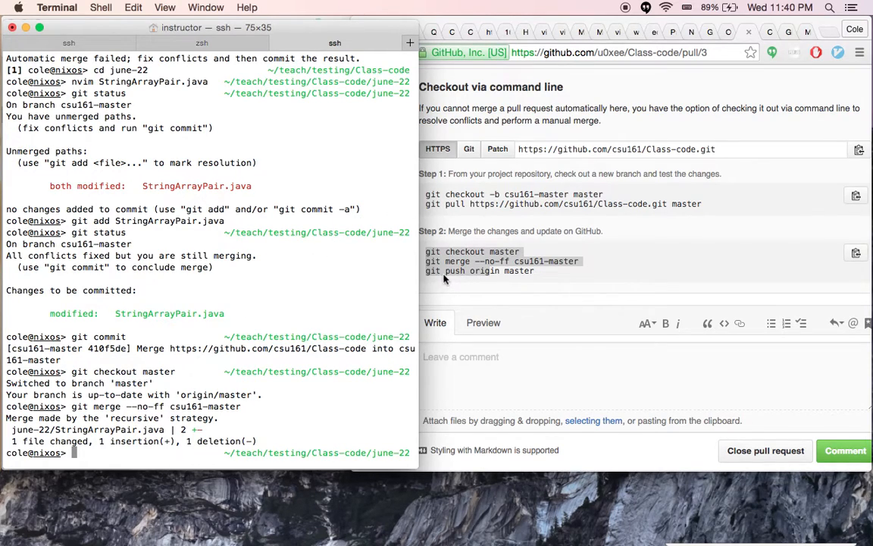